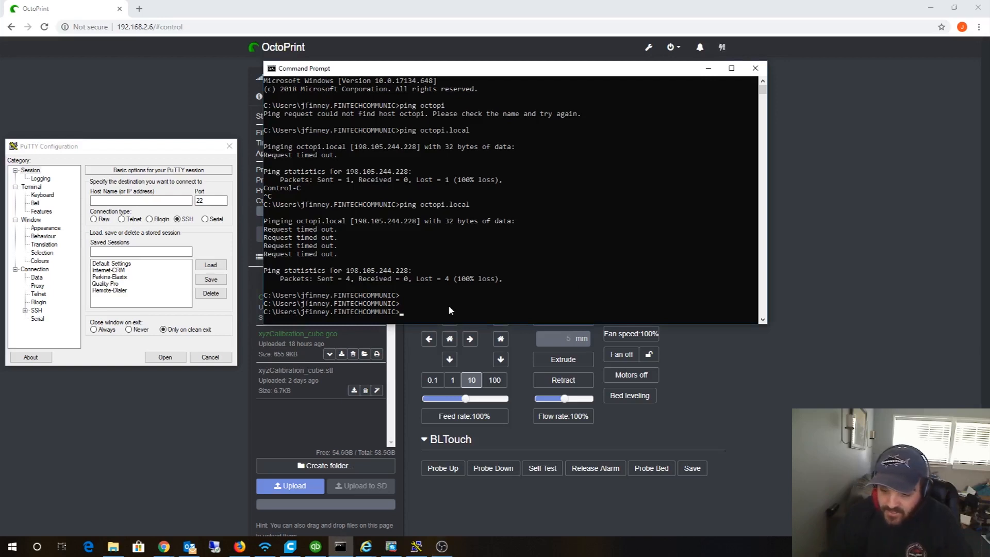
# Step: Ping the Pi by the hostname octopi from Command Prompt
pyautogui.write('ping octopi')
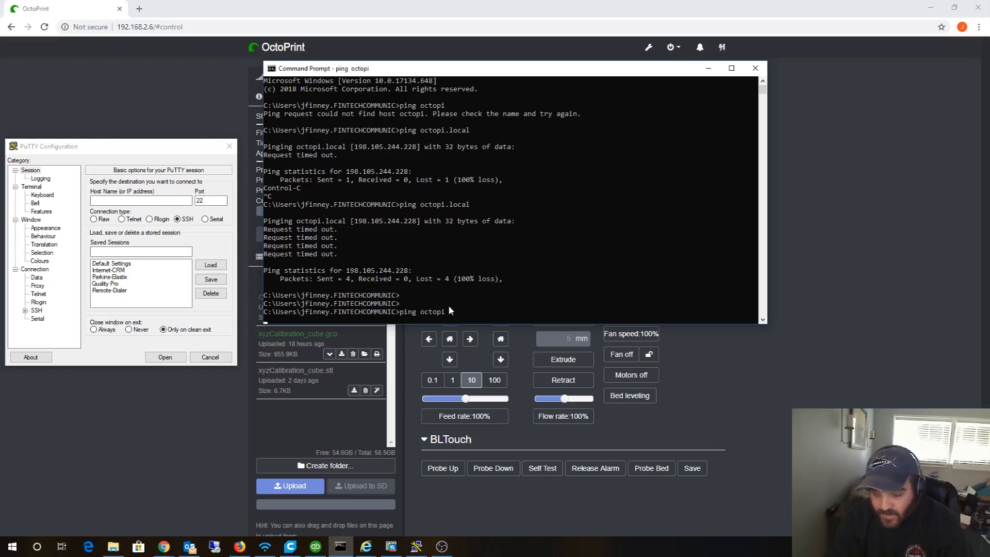
pyautogui.press('Return')
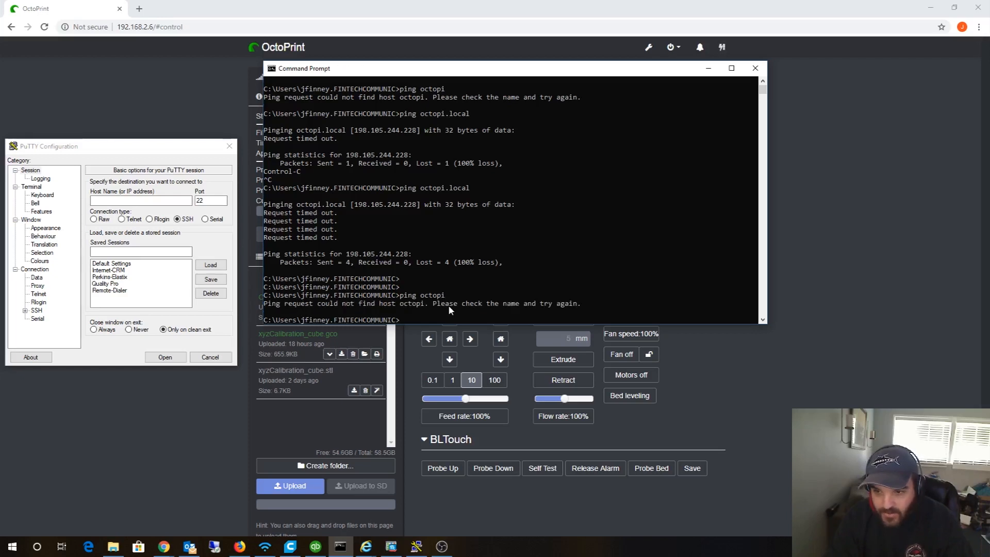
pyautogui.write('ping octopi')
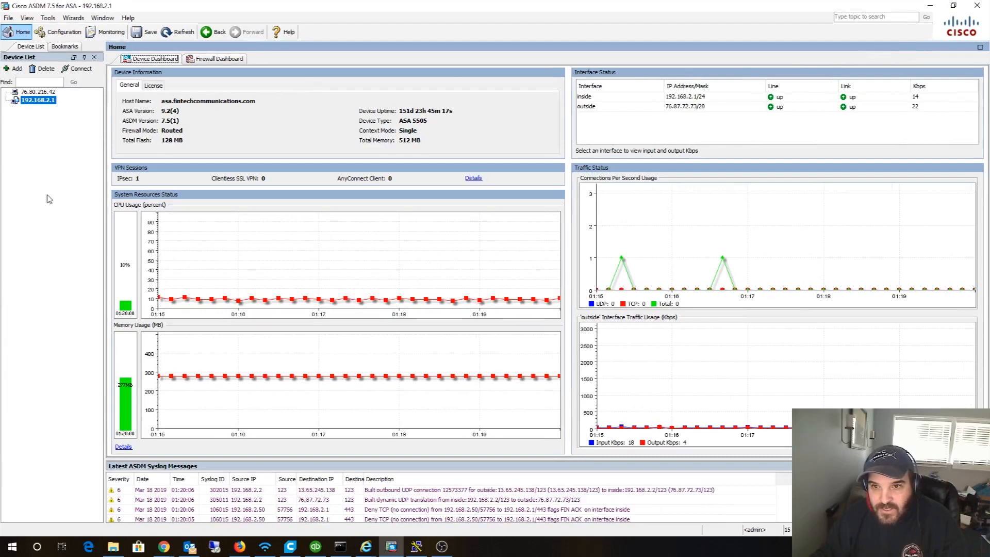
# Step: Show the firewall's ARP table in Cisco ASDM Monitoring to find 192.168.2.6
pyautogui.click(110, 31)
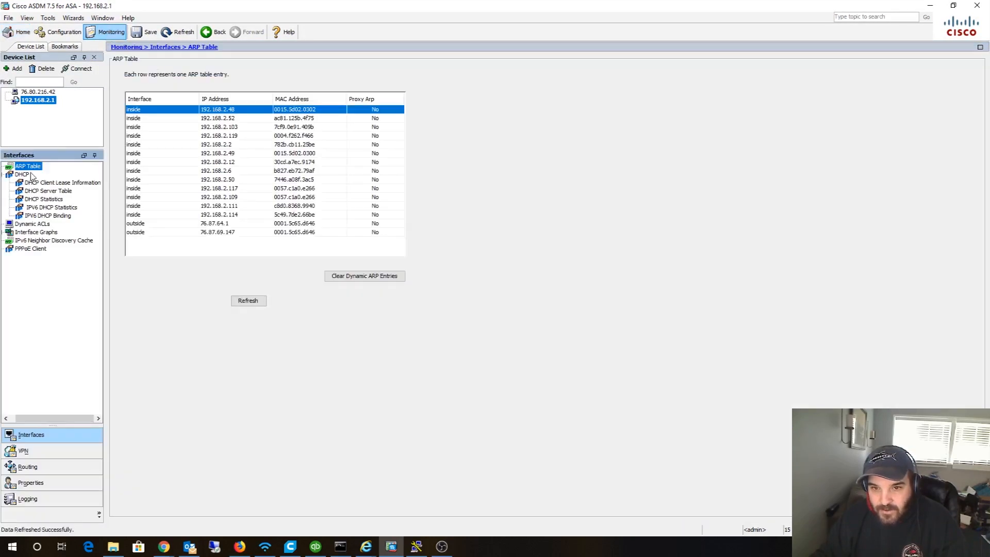
pyautogui.moveTo(153, 209)
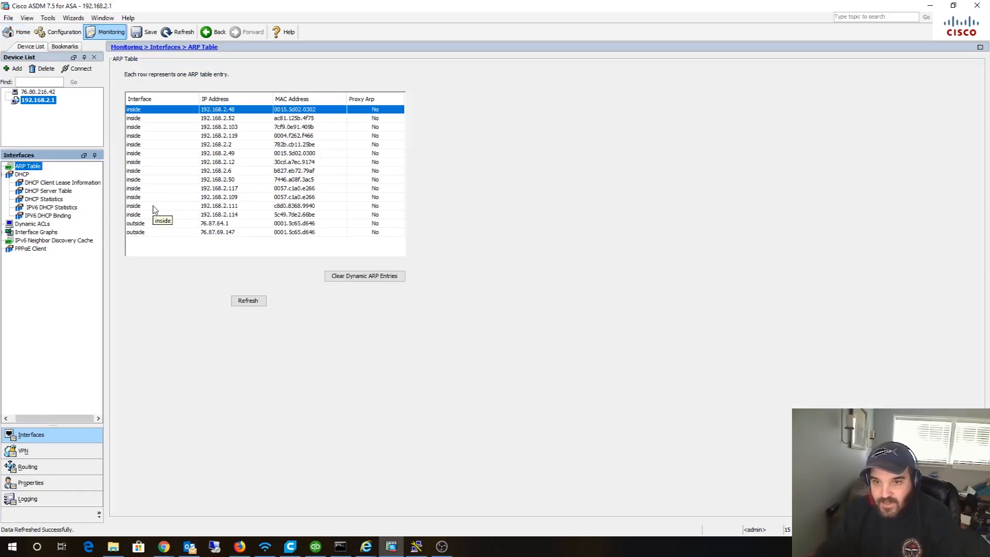
pyautogui.moveTo(289, 126)
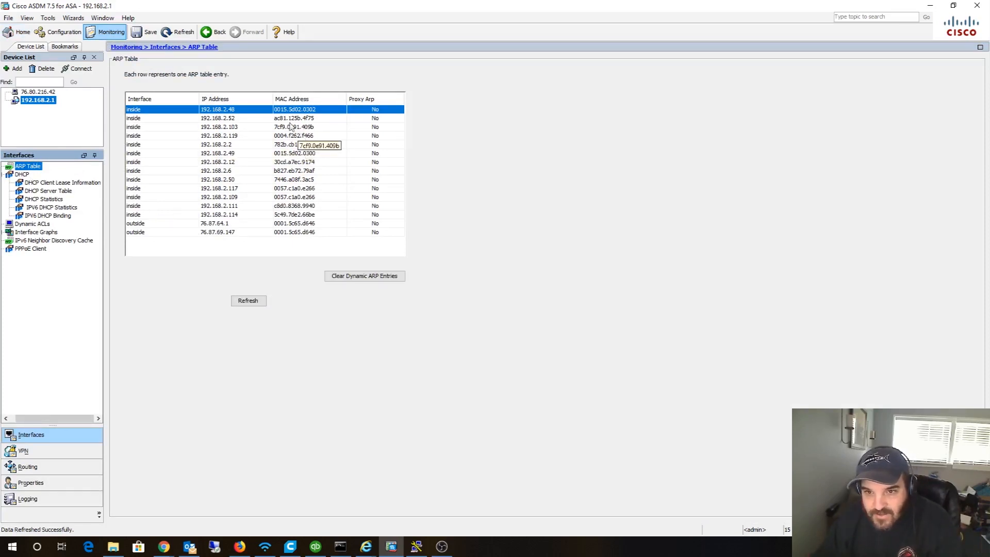
pyautogui.moveTo(224, 229)
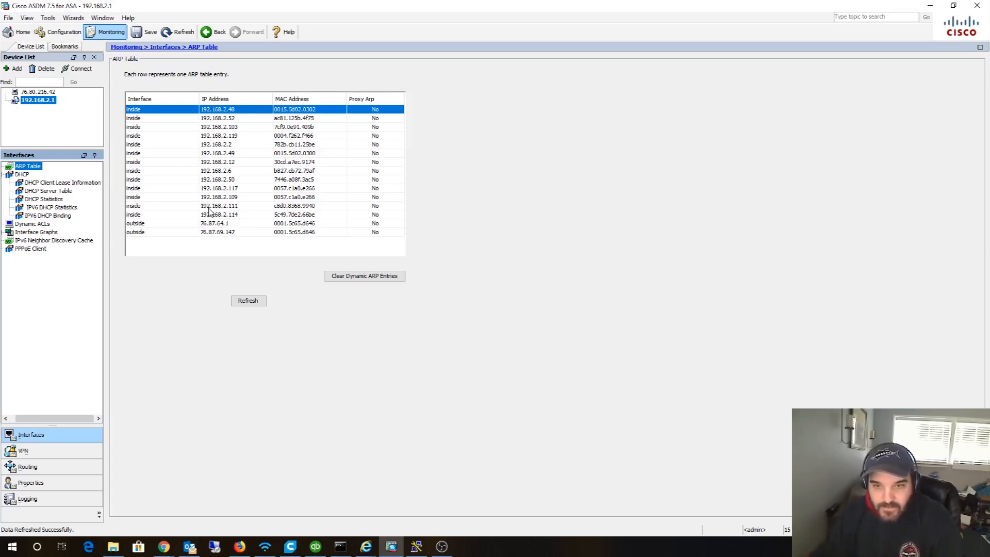
pyautogui.moveTo(381, 164)
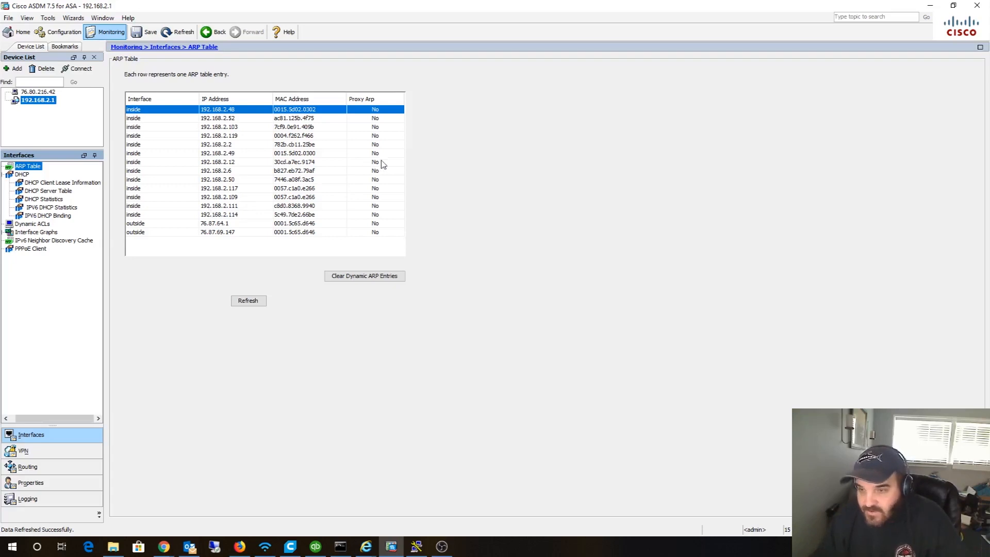
pyautogui.moveTo(825, 126)
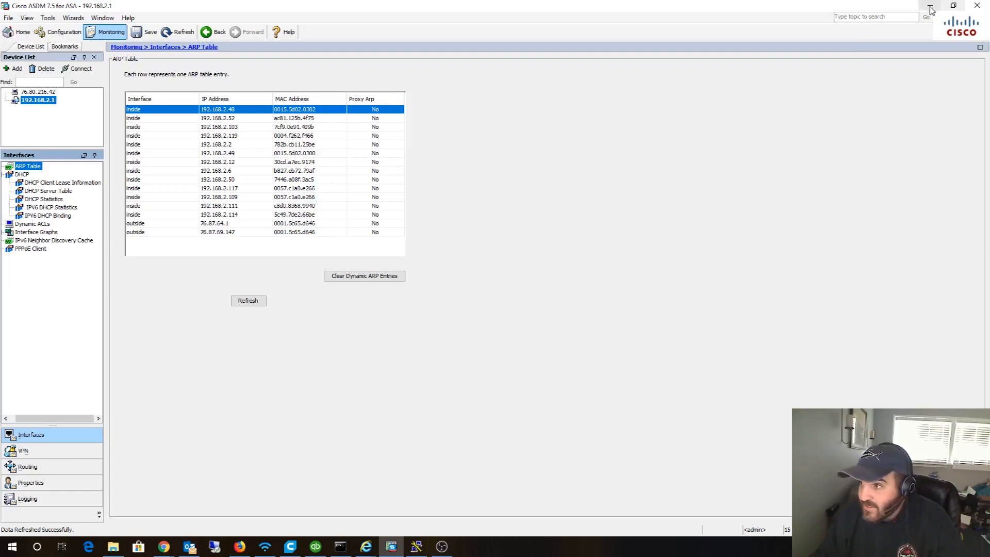
pyautogui.moveTo(929, 7)
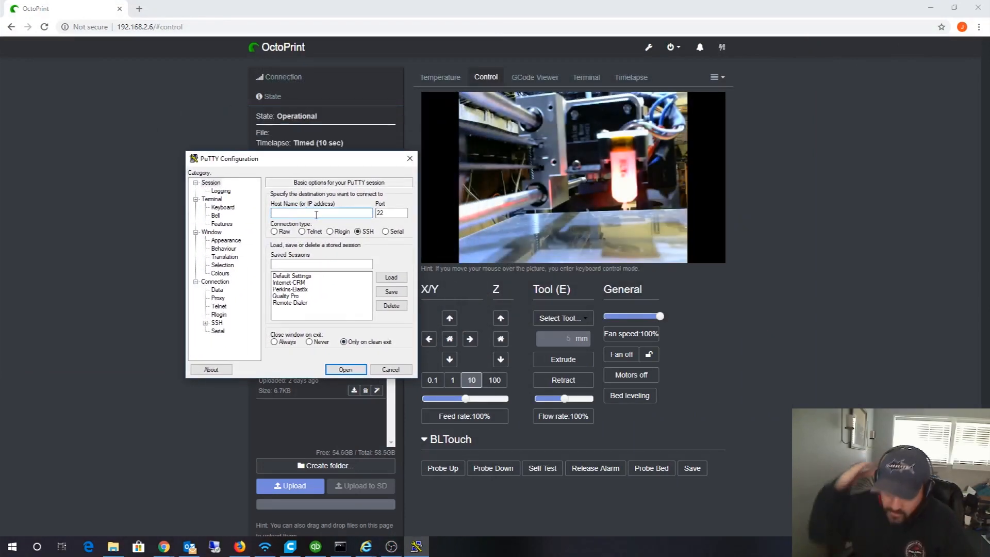
# Step: Enter 192.168.2.6 as the SSH host name and open the session
pyautogui.click(315, 213)
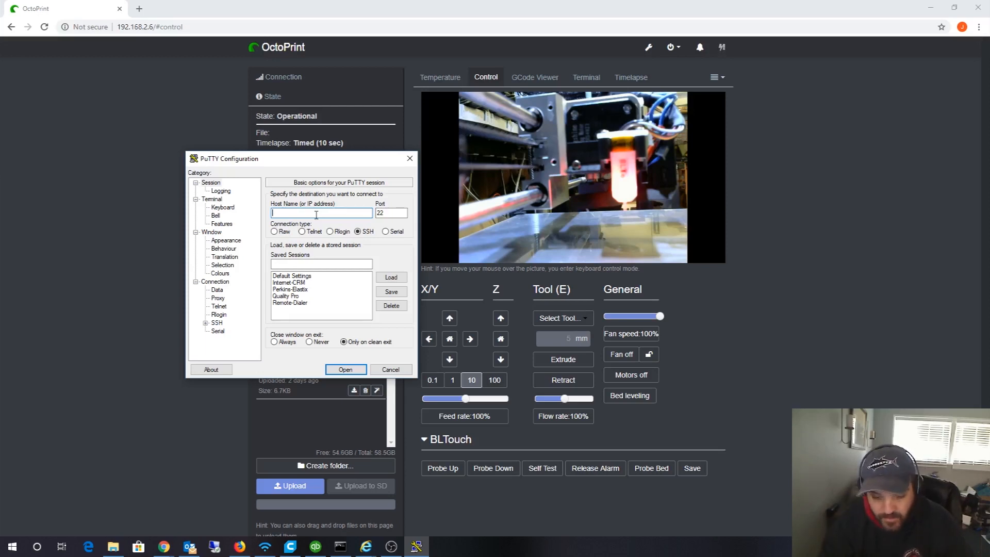
pyautogui.write('192.168.2')
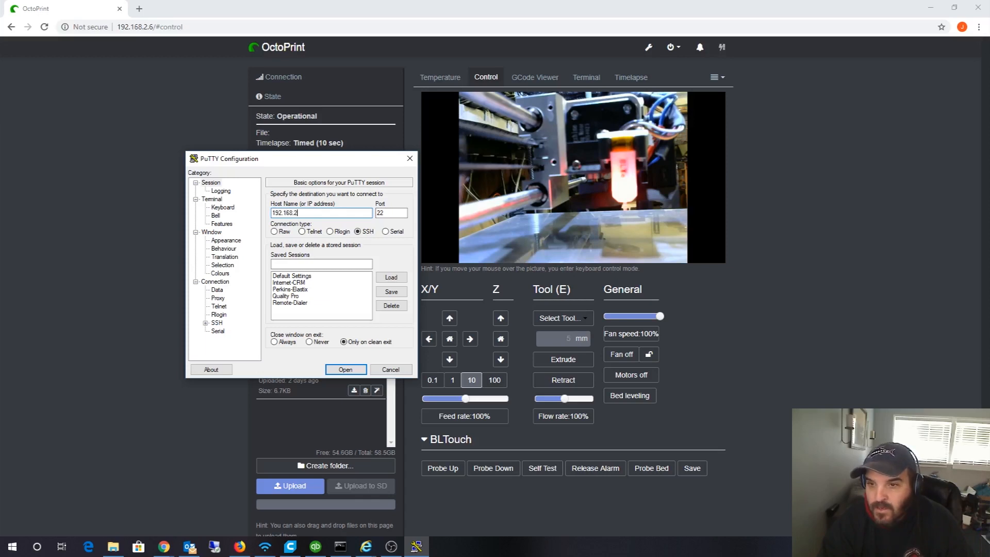
pyautogui.write('.6')
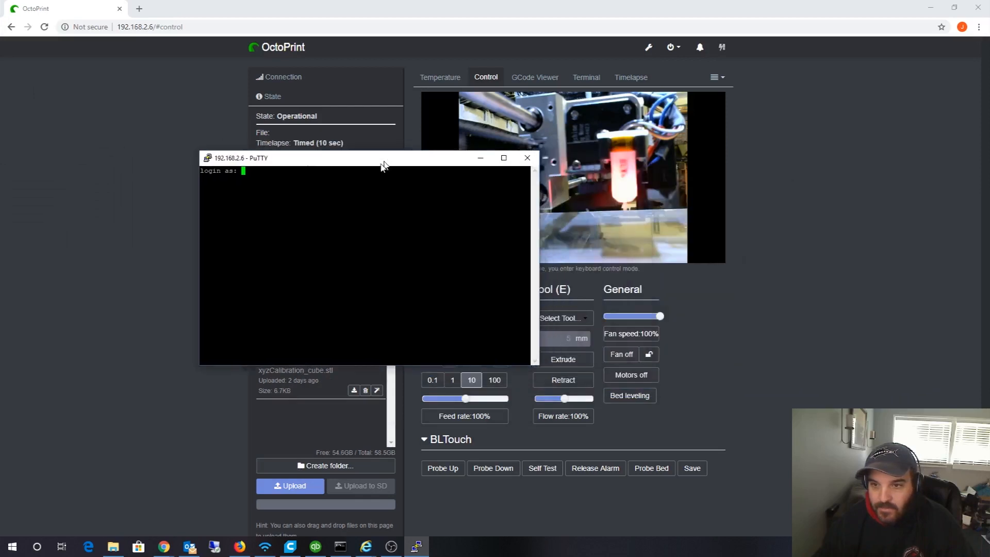
# Step: Log in as pi and run ip a to list interfaces
pyautogui.click(503, 158)
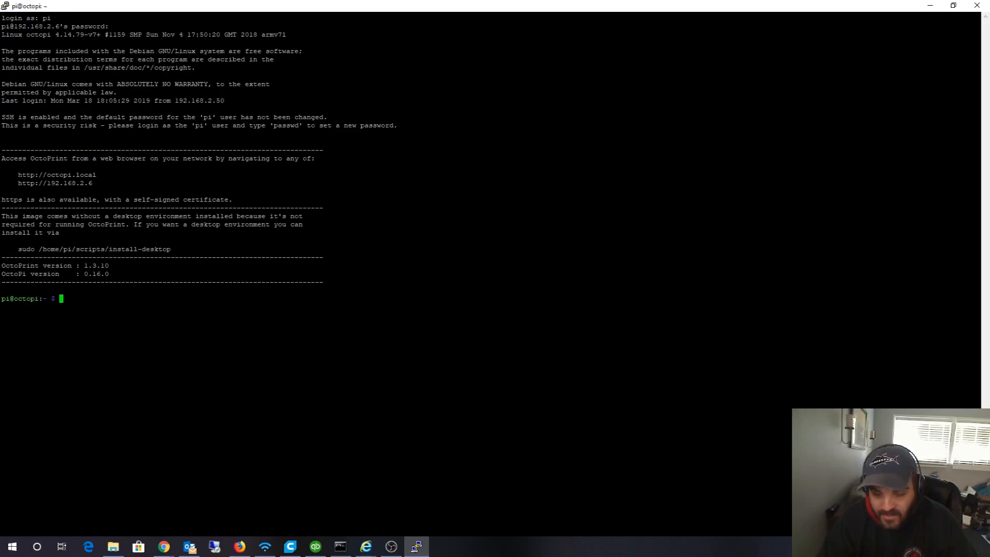
pyautogui.write('ip a')
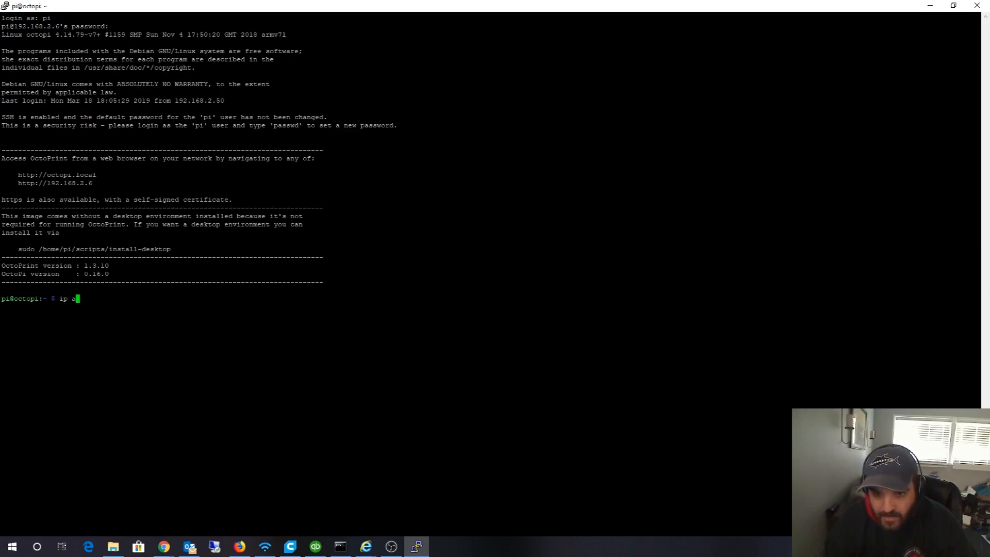
pyautogui.press('Return')
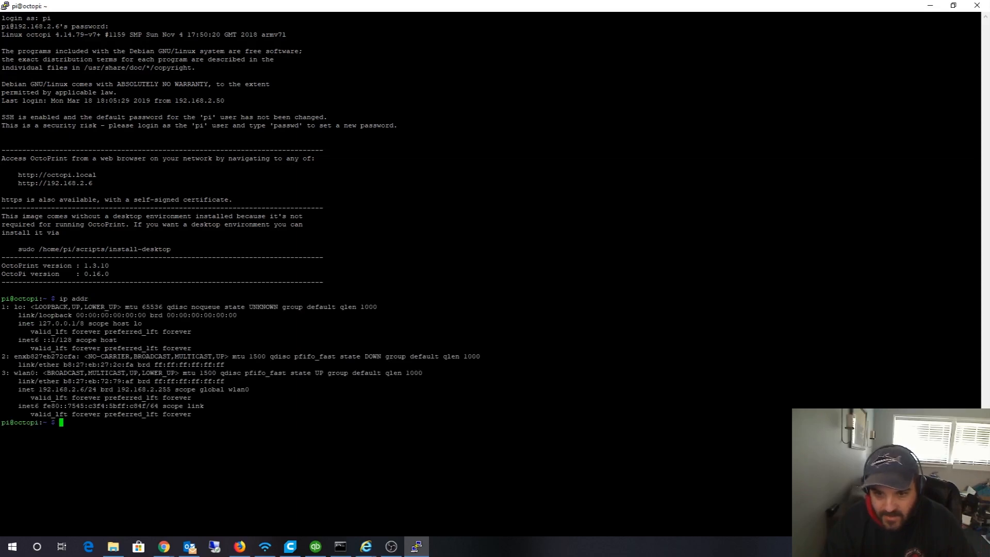
pyautogui.doubleClick(76, 389)
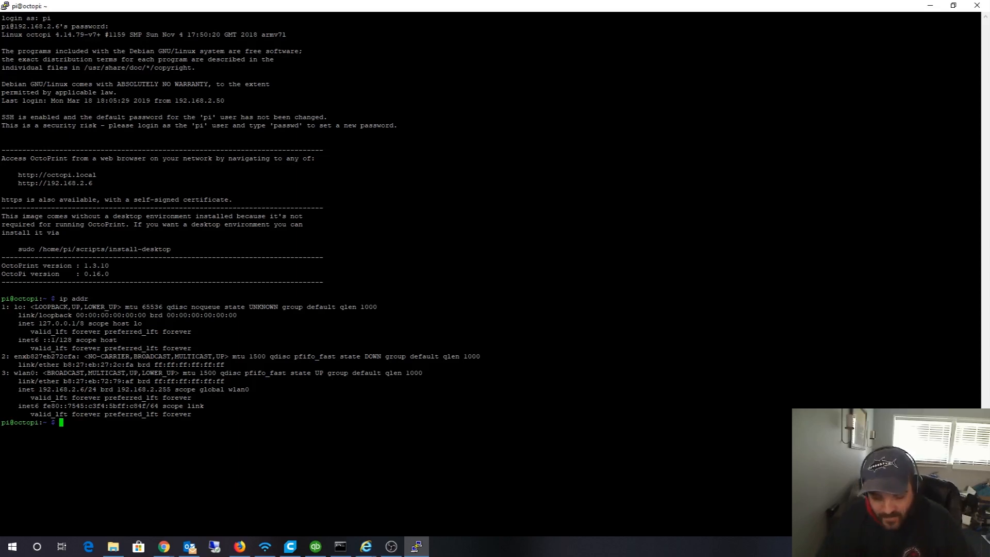
# Step: Change into /etc and open dhcpcd.conf with nano
pyautogui.write('cd')
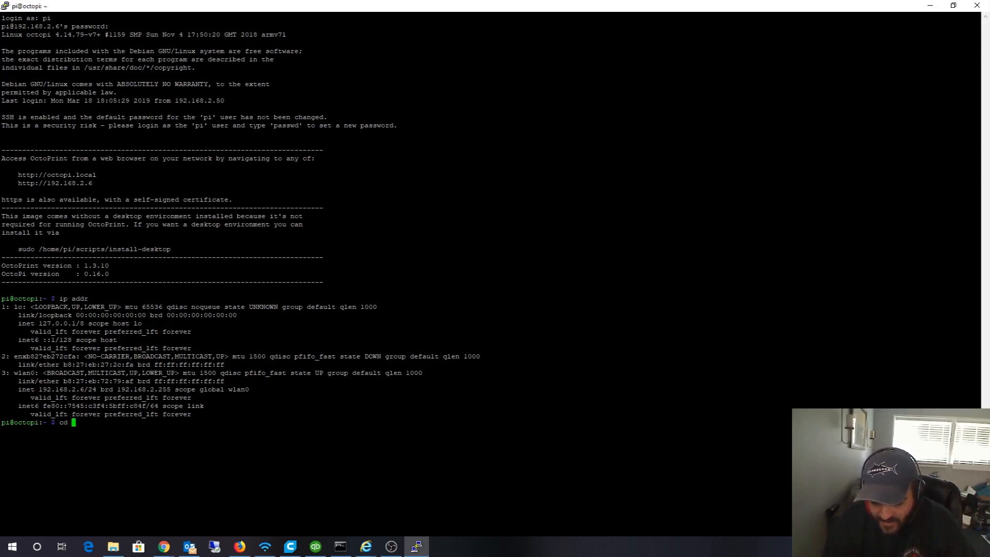
pyautogui.write('/')
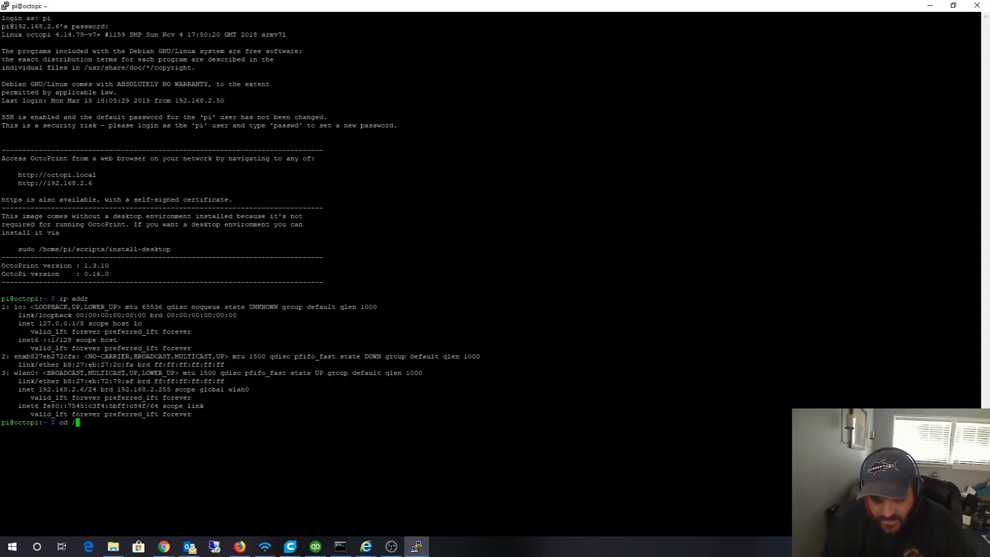
pyautogui.press('Return')
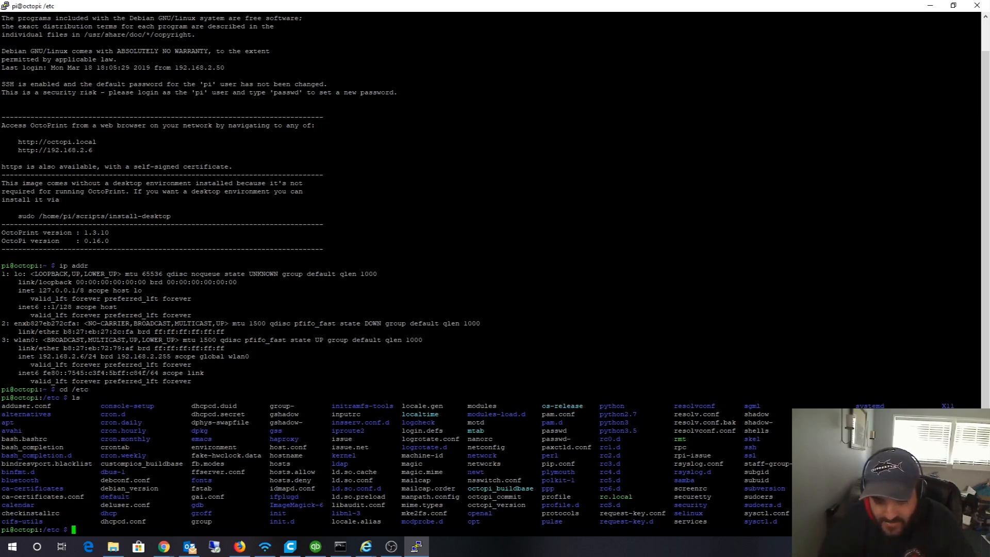
pyautogui.write('nano')
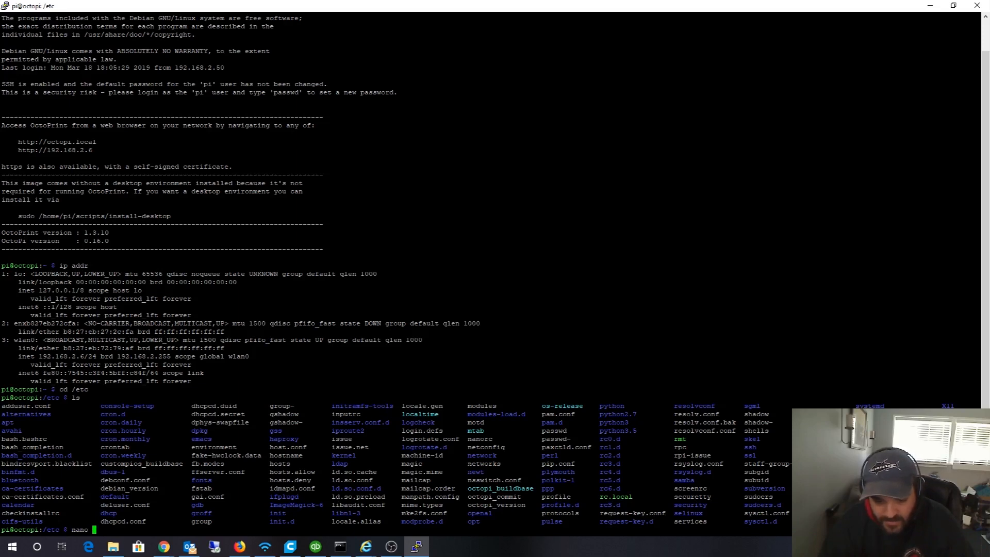
pyautogui.write('dhcpcd.conf')
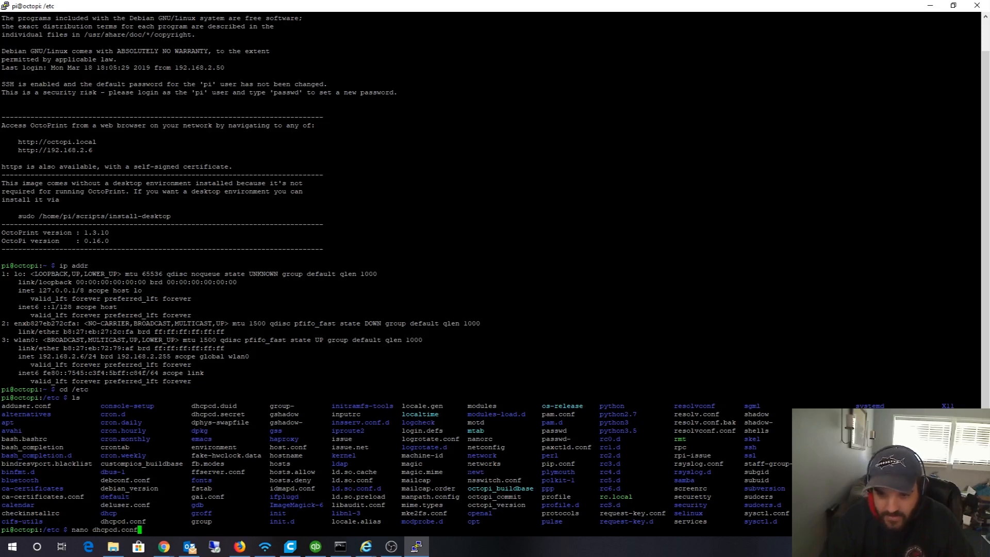
pyautogui.press('Return')
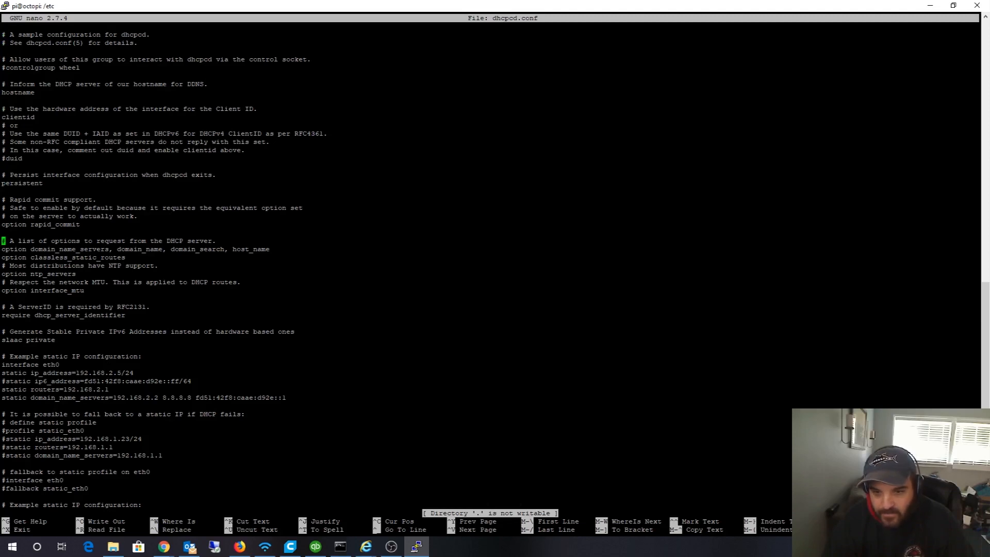
# Step: Uncomment the eth0 static block and add a wlan0 block at 192.168.2.6/24
pyautogui.press('Down')
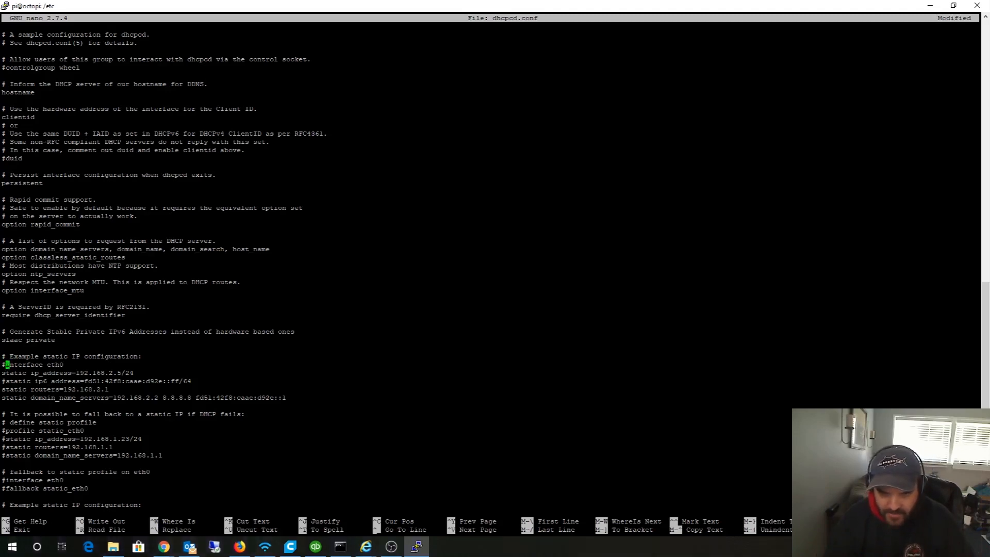
pyautogui.press('Delete')
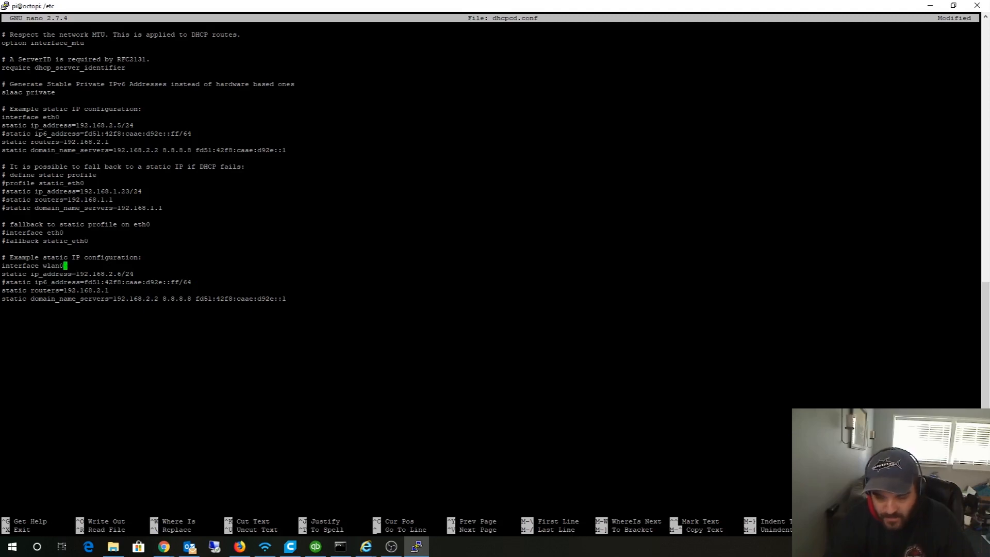
# Step: Rename the second block's interface to wlan0 and check its address lines
pyautogui.press('BackSpace')
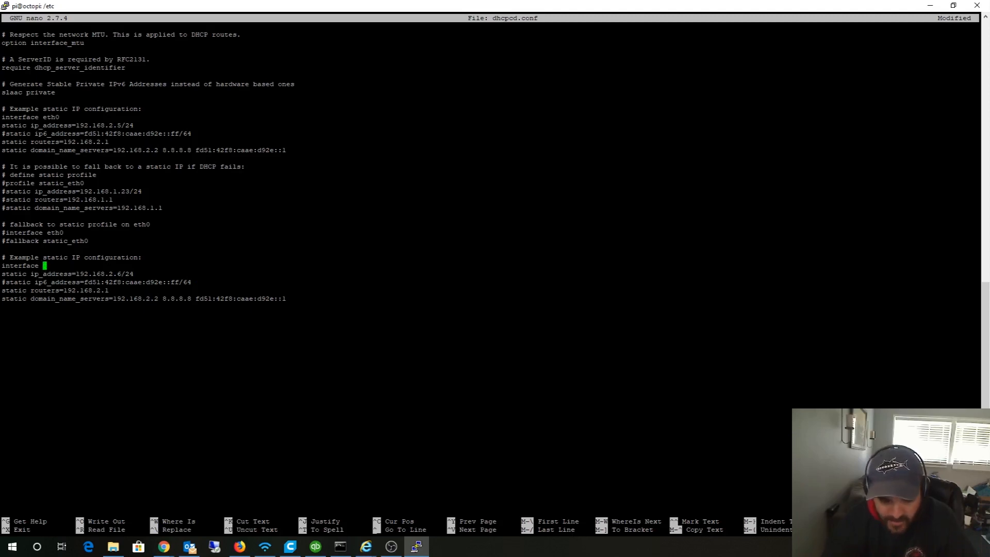
pyautogui.write('eth0')
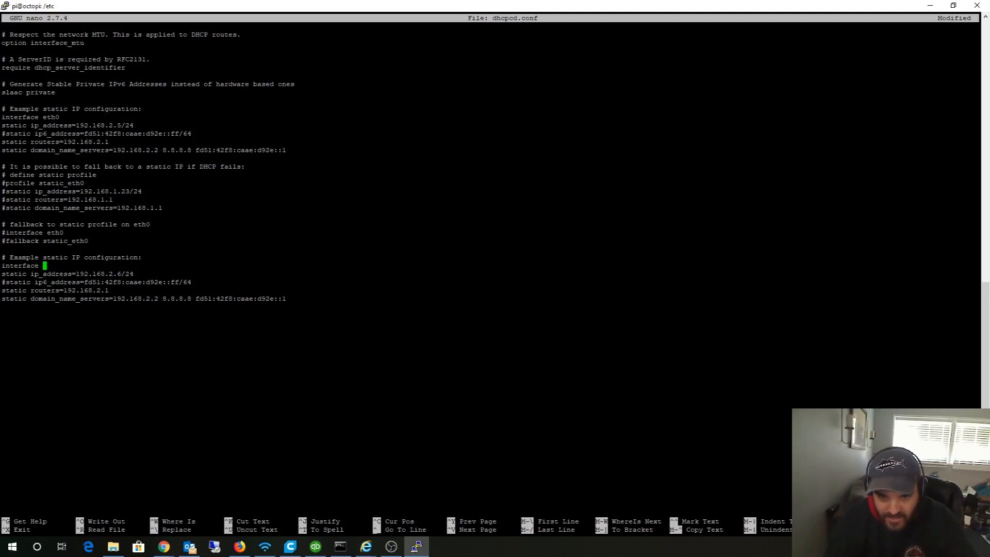
pyautogui.write('wlan0')
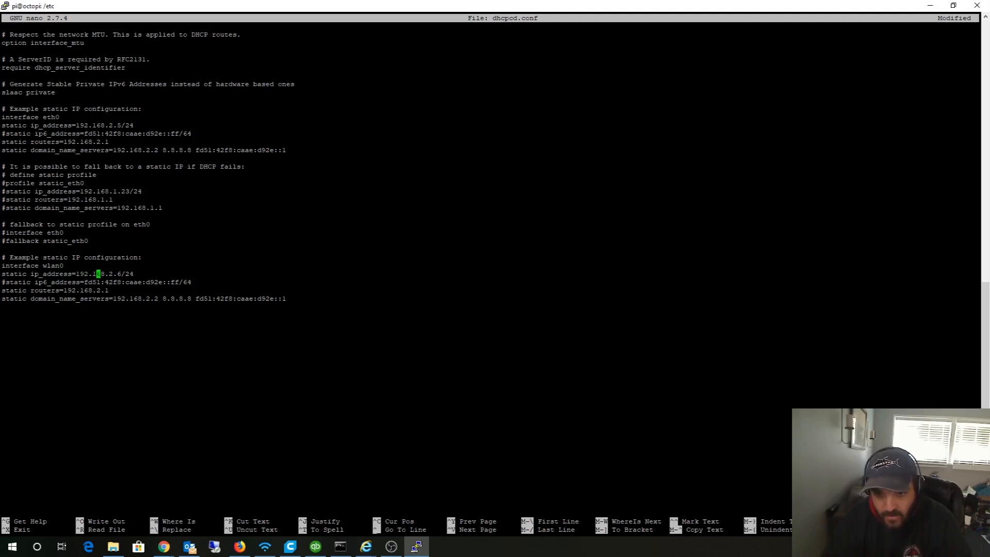
pyautogui.press('Right')
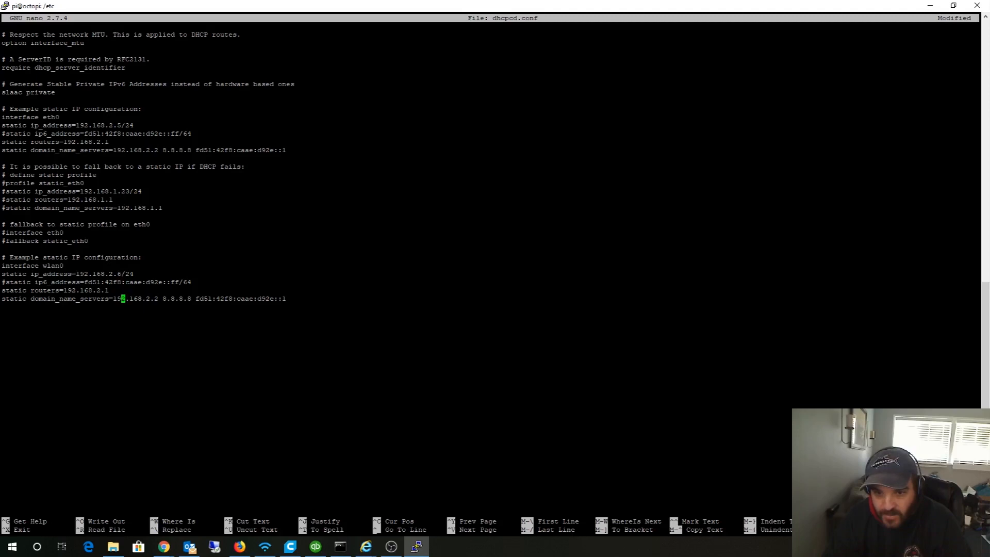
pyautogui.press('Up')
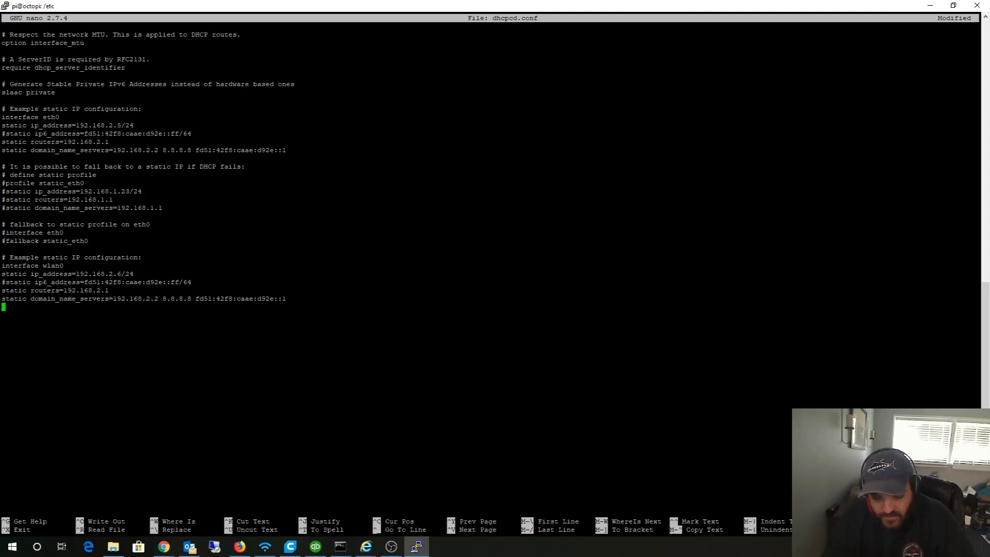
# Step: Save dhcpcd.conf, exit nano, and reboot the Pi
pyautogui.press('ctrl+o')
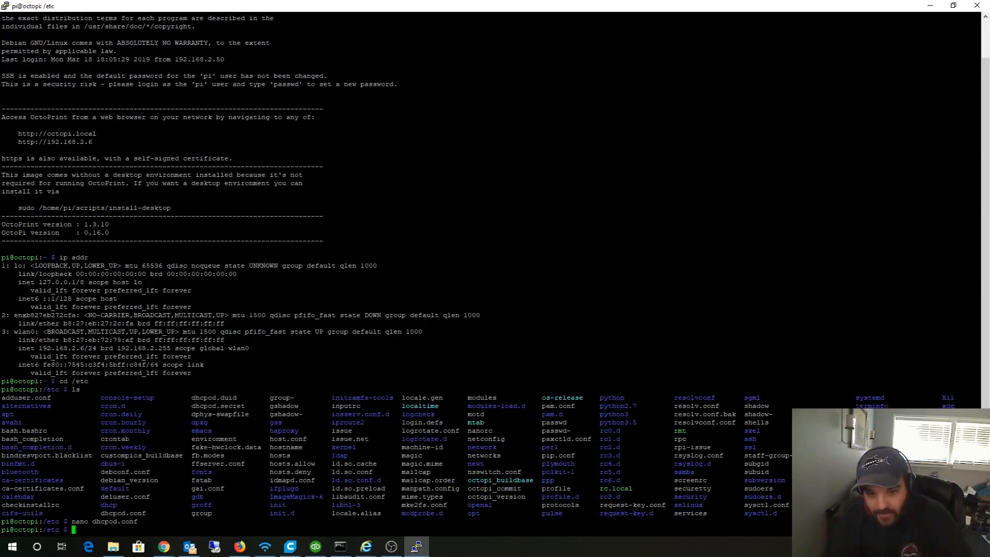
pyautogui.write('reboot')
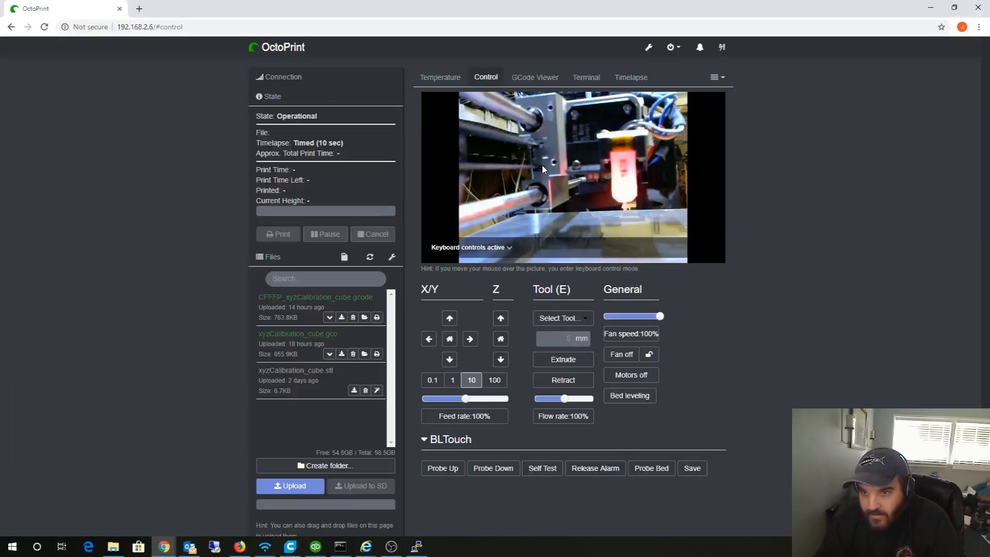
# Step: View OctoPrint's GCode Viewer and Control pages, then return to Command Prompt
pyautogui.click(535, 77)
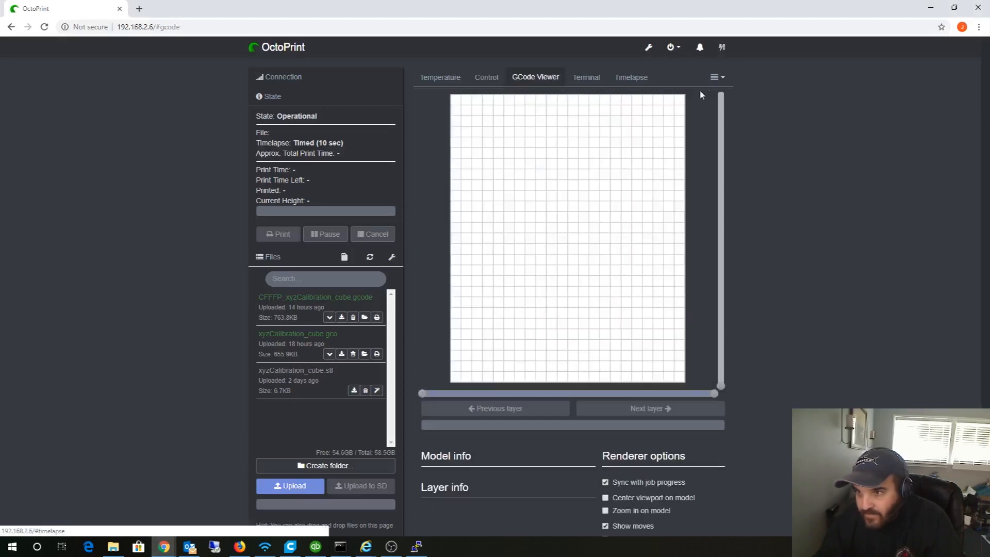
pyautogui.click(486, 77)
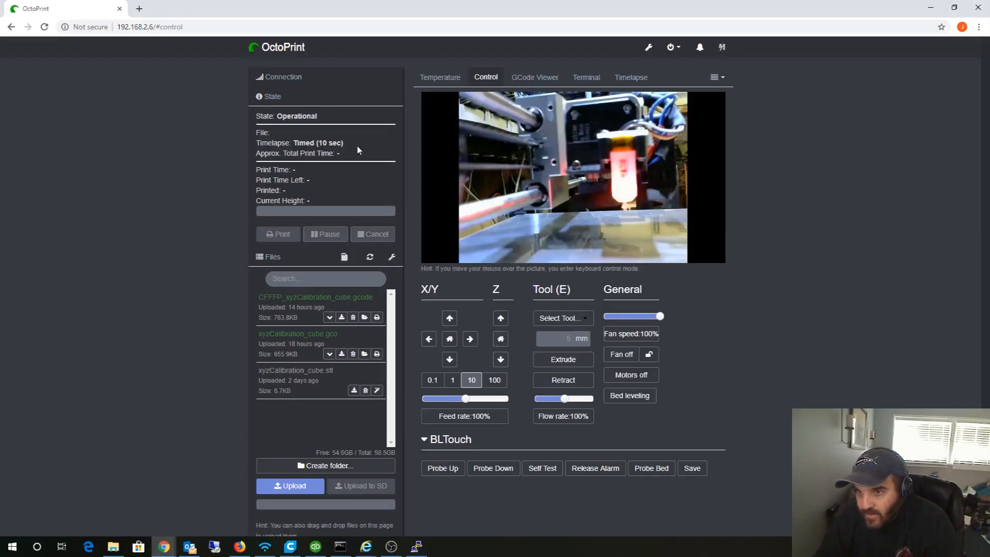
pyautogui.click(136, 26)
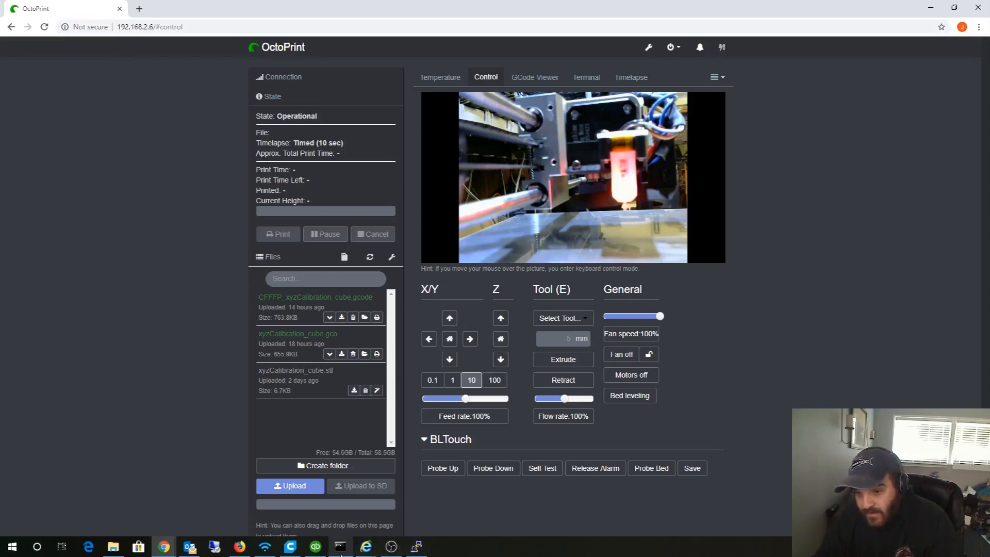
pyautogui.click(340, 546)
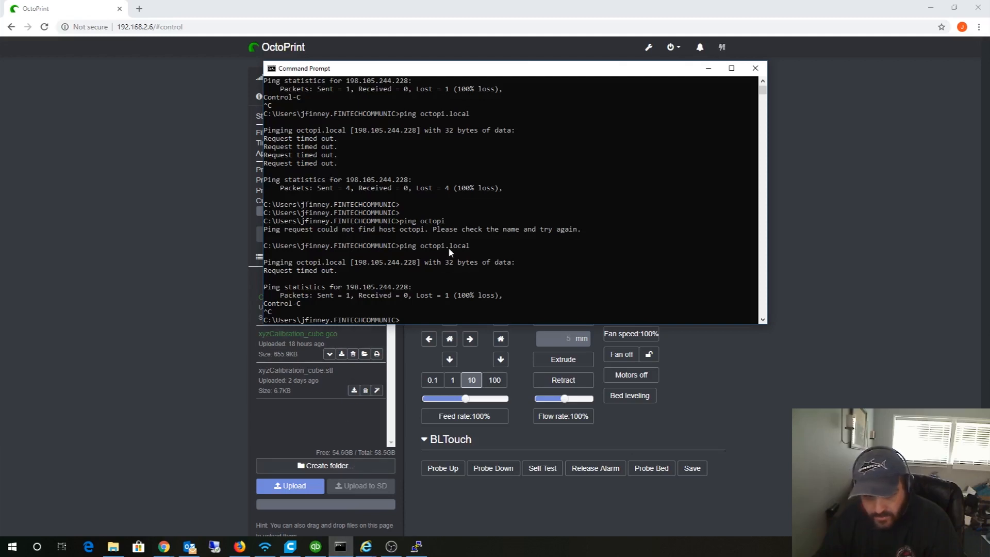
pyautogui.moveTo(547, 207)
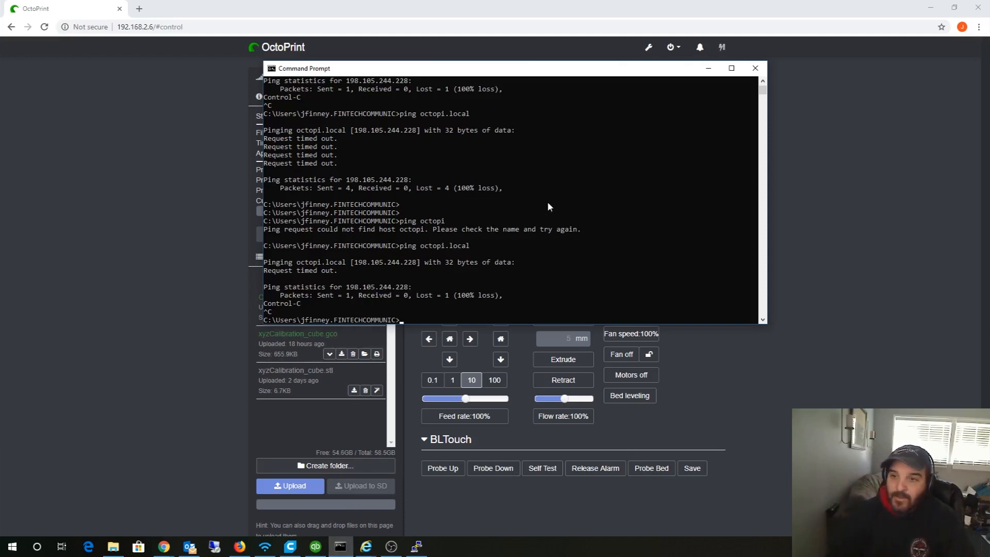
# Step: Ping octopi.local again from Command Prompt
pyautogui.write('ping octo')
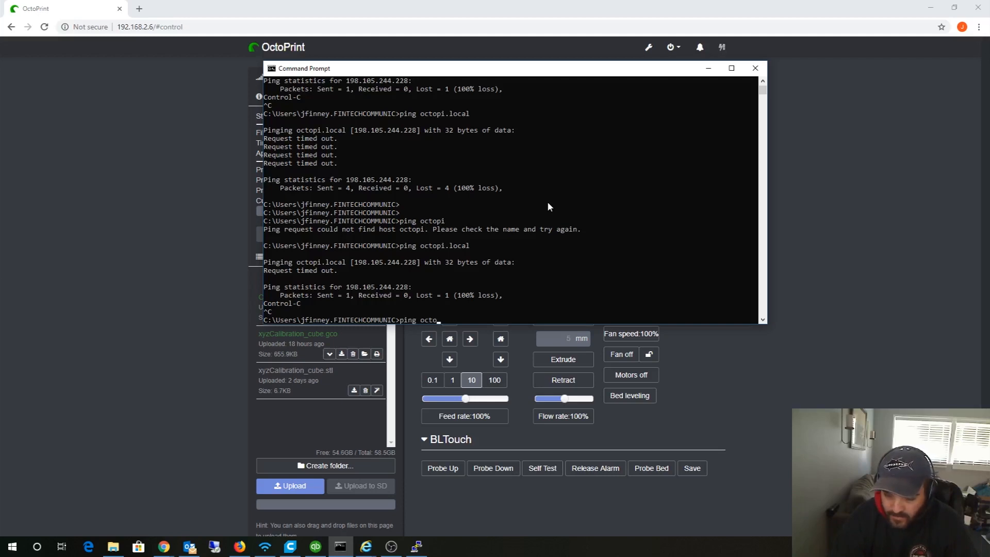
pyautogui.write('pi.loca')
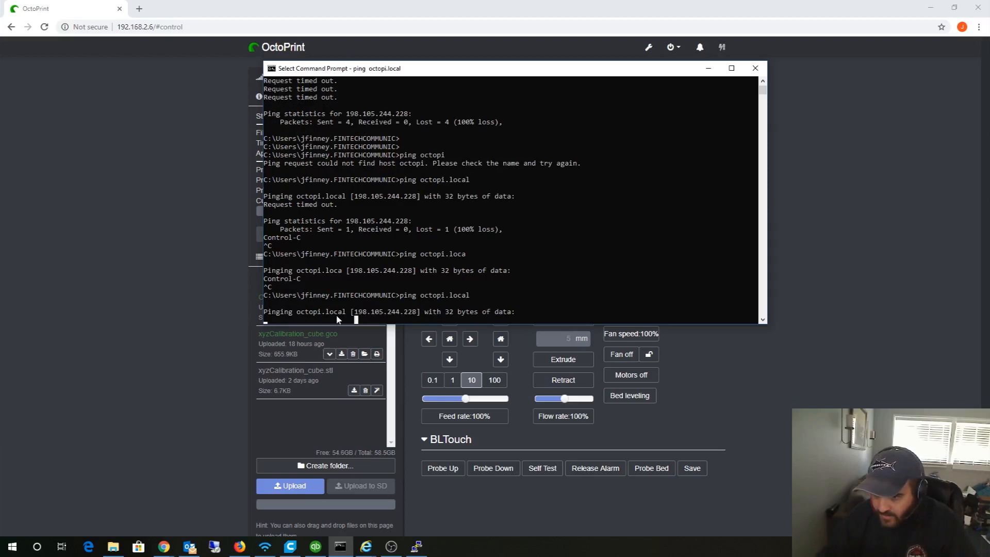
pyautogui.moveTo(525, 310)
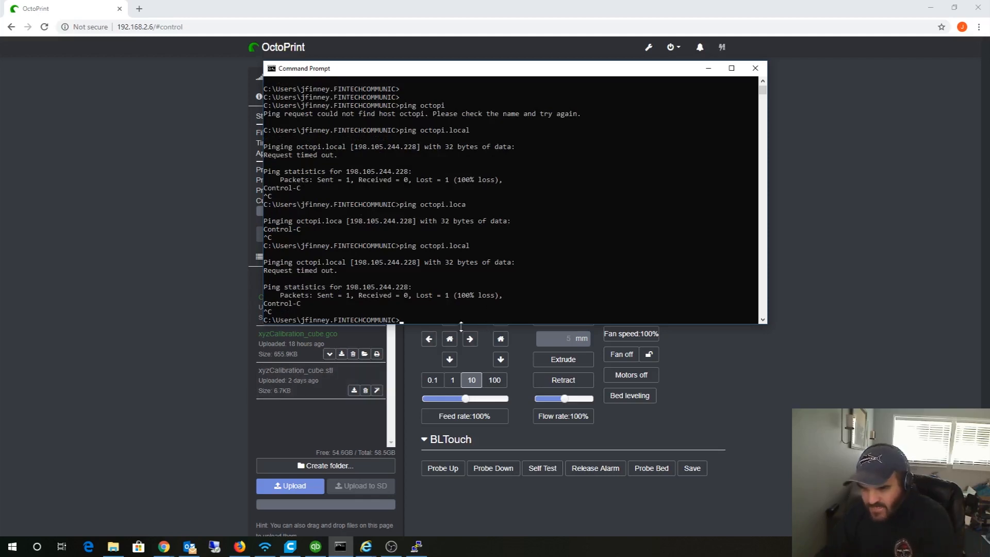
pyautogui.moveTo(179, 386)
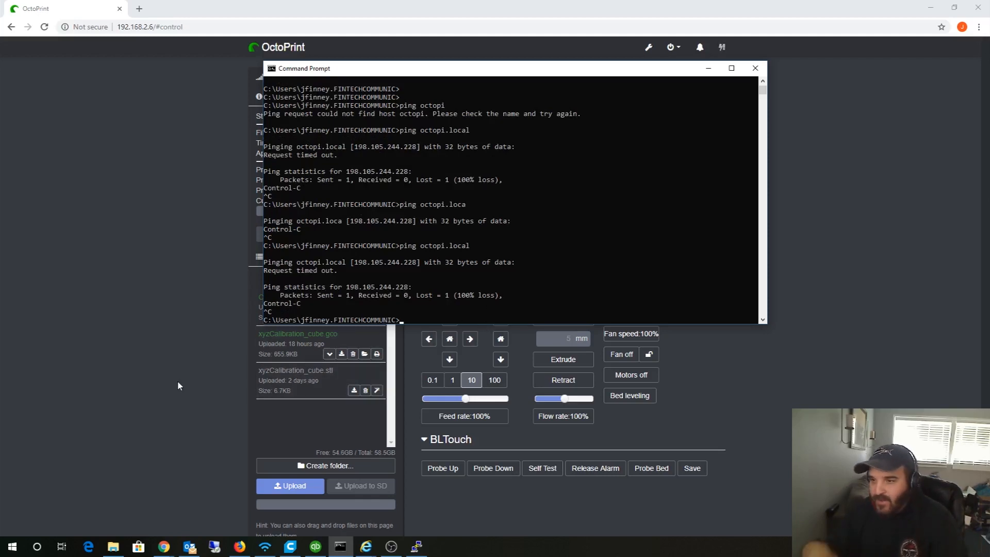